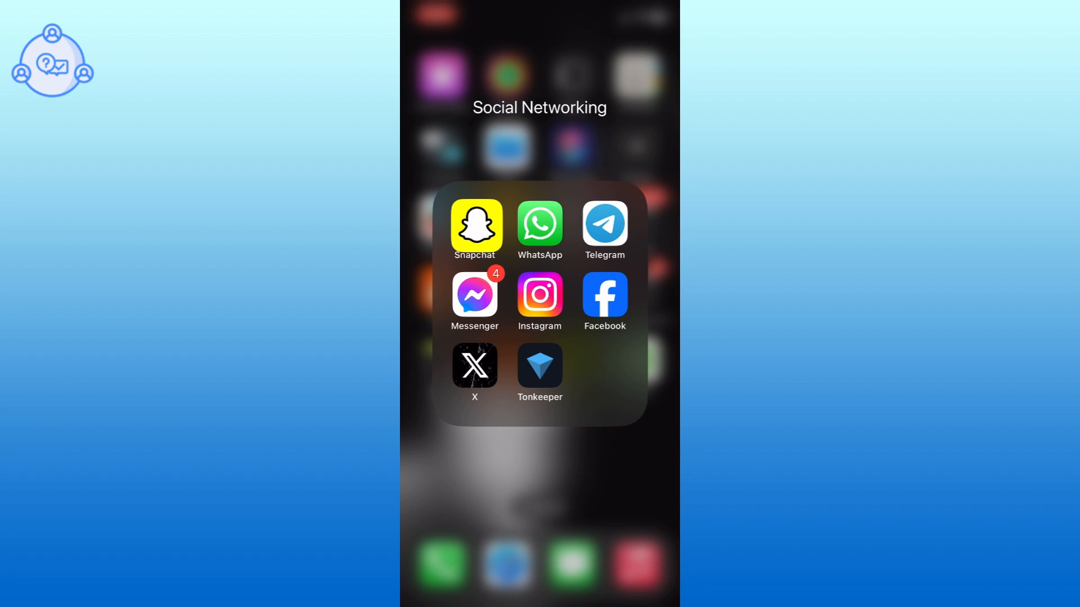
# Step: Launch Snapchat from the Social Networking folder and land on the profile page
pyautogui.click(475, 226)
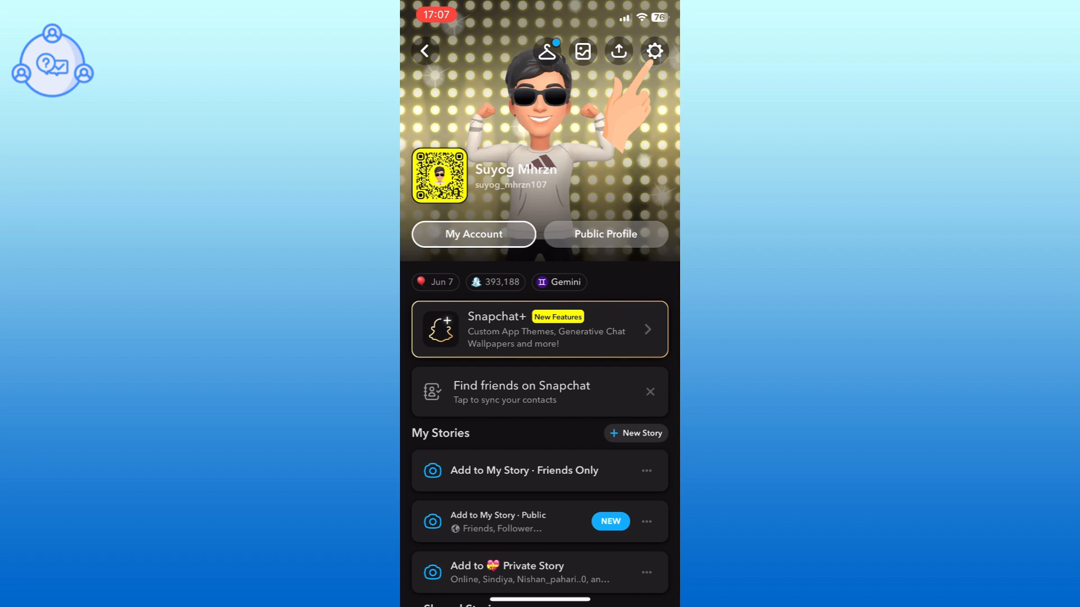
# Step: Go to Settings and scroll down to reach the Log Out option
pyautogui.click(654, 51)
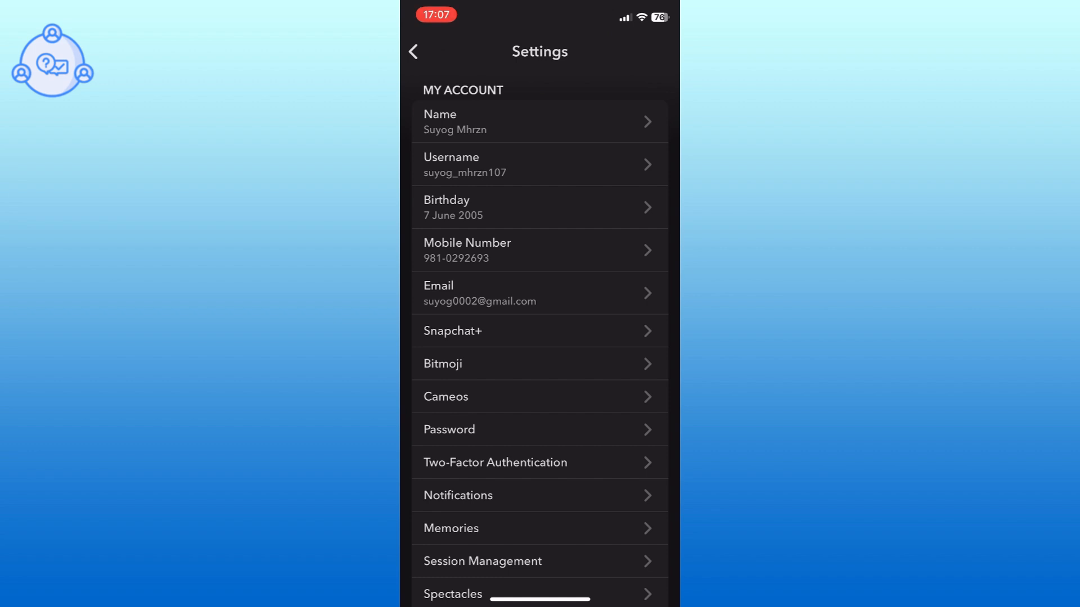
pyautogui.scroll(-3)
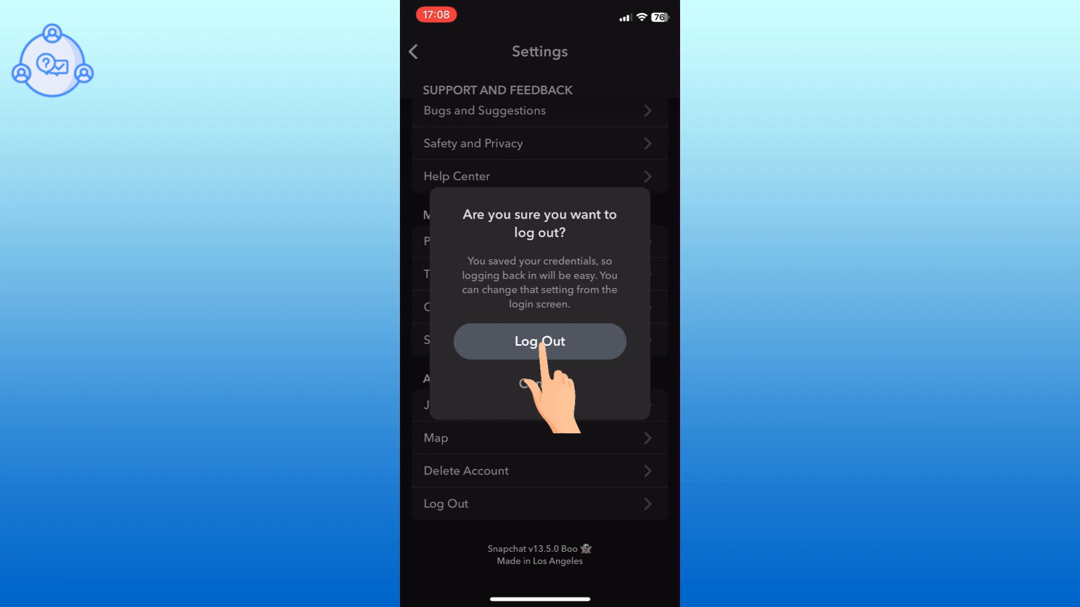
# Step: Confirm Log Out, then choose Log In on the welcome screen for the saved username
pyautogui.click(540, 342)
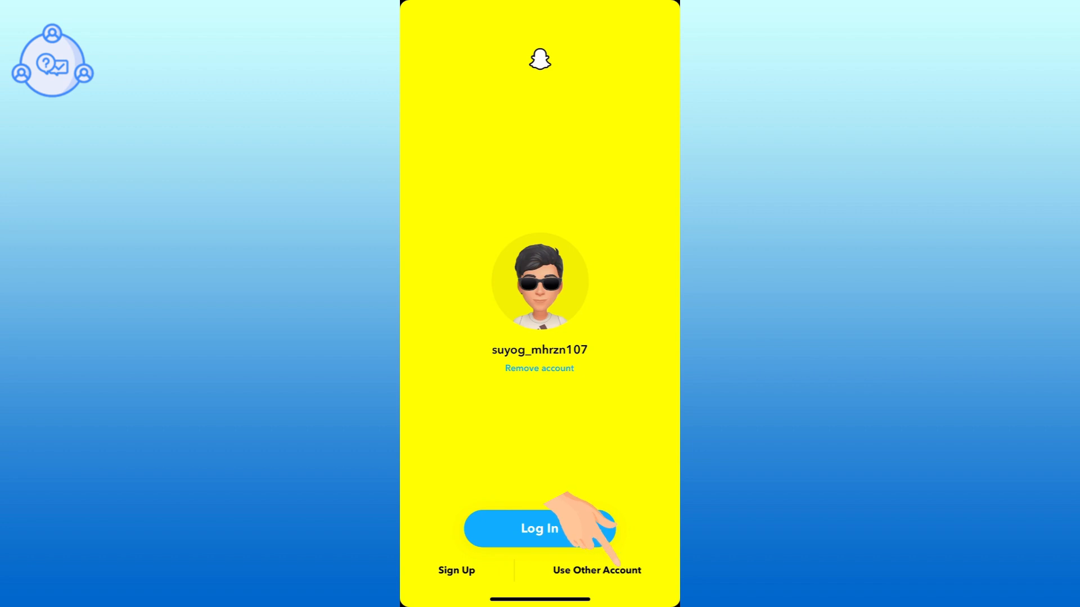
pyautogui.click(539, 528)
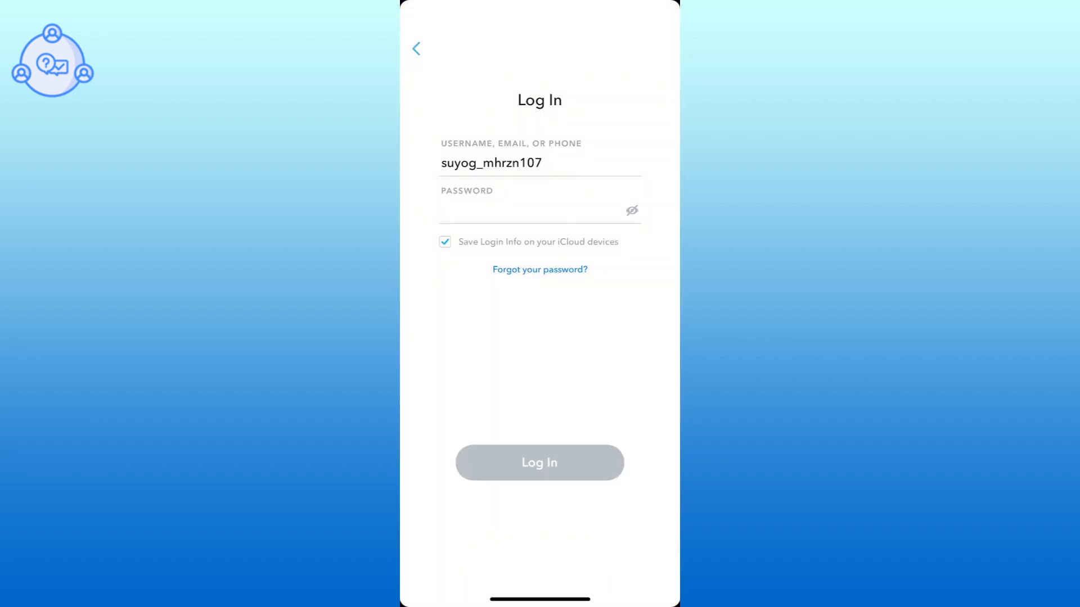